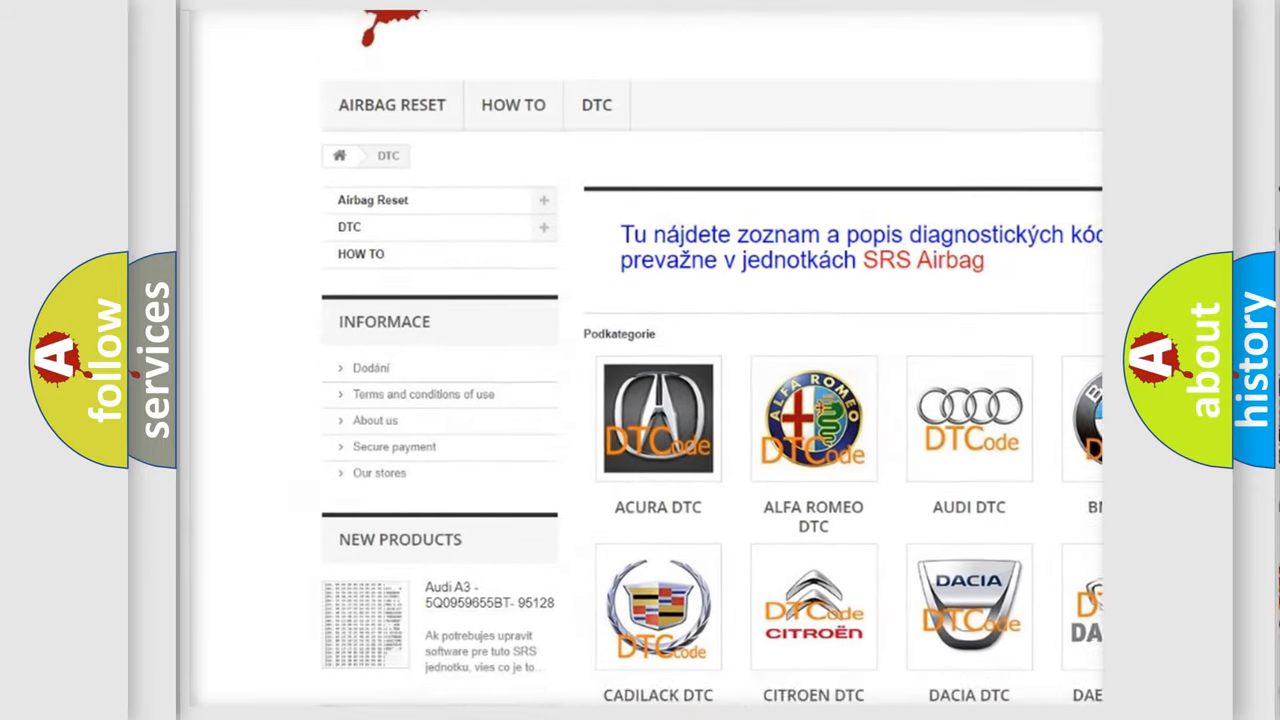
scroll(down, 3)
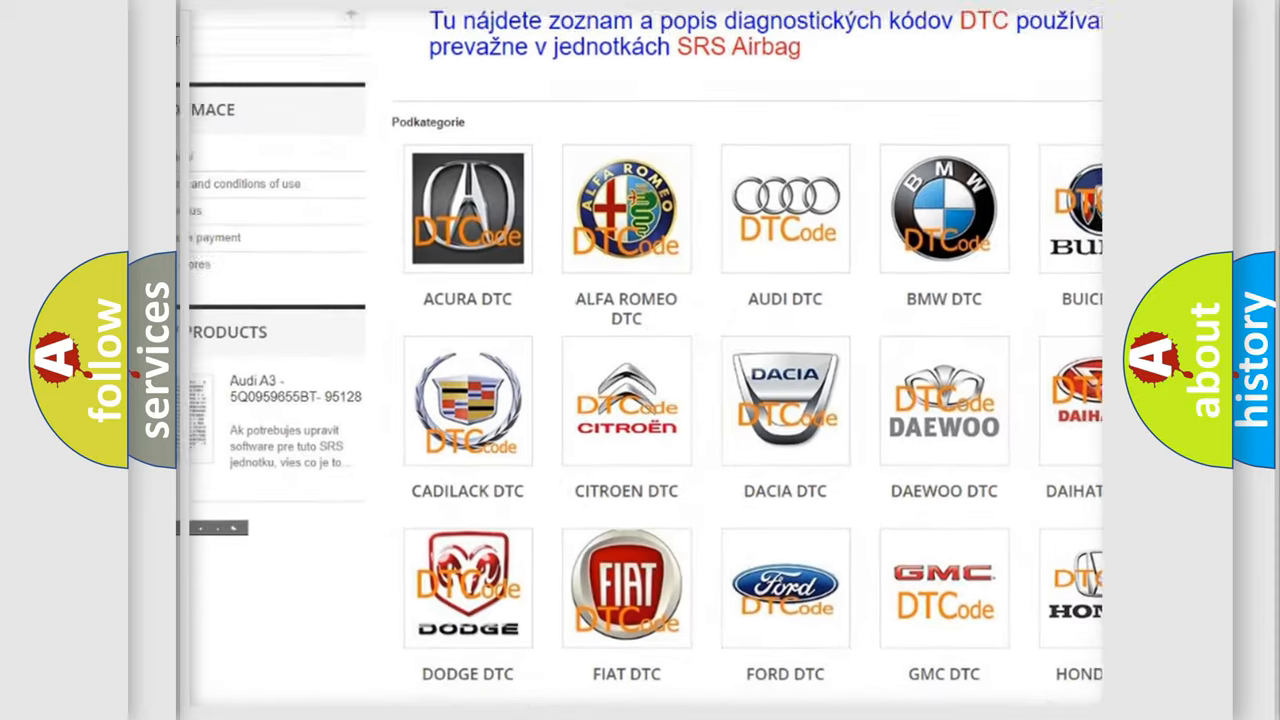
scroll(down, 3)
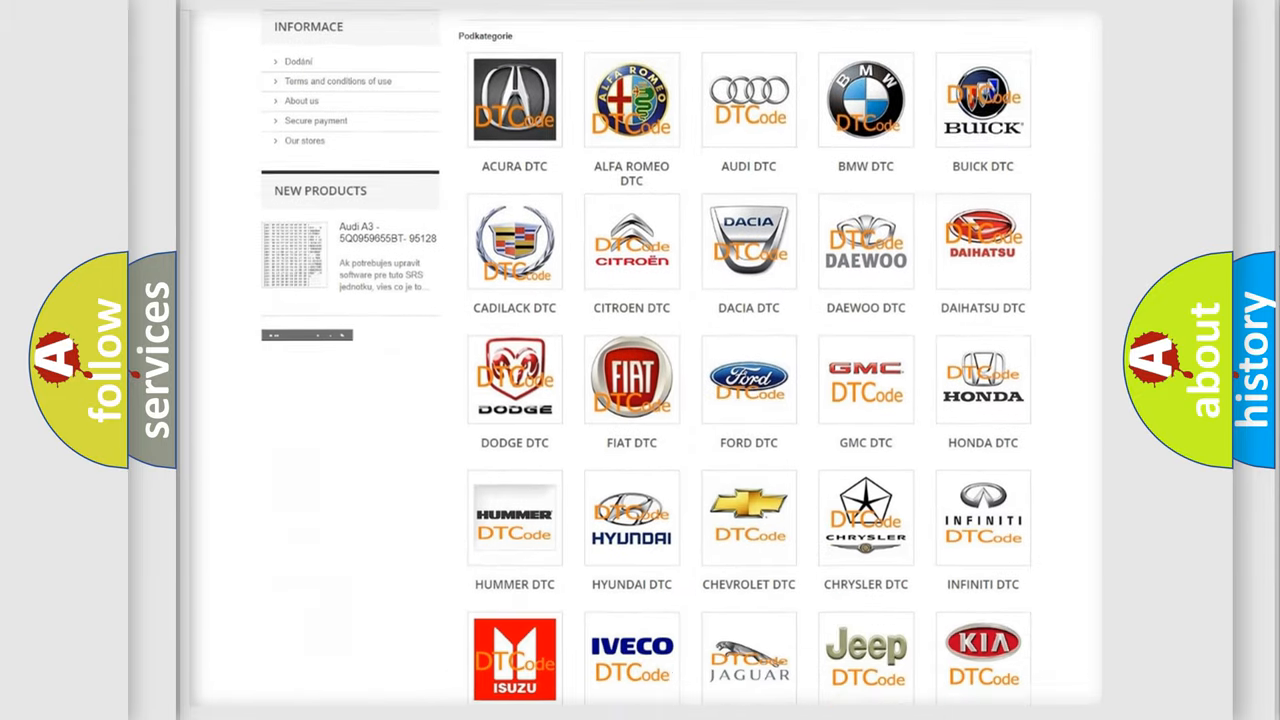
scroll(down, 3)
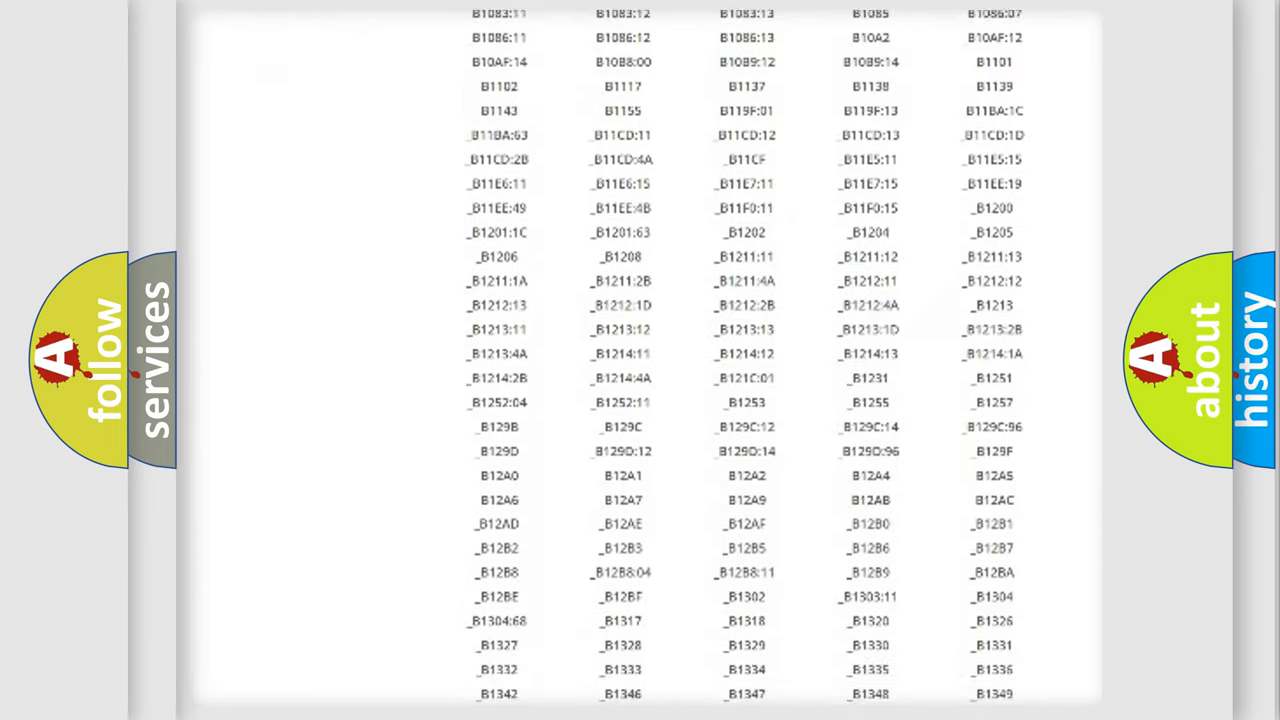
scroll(down, 3)
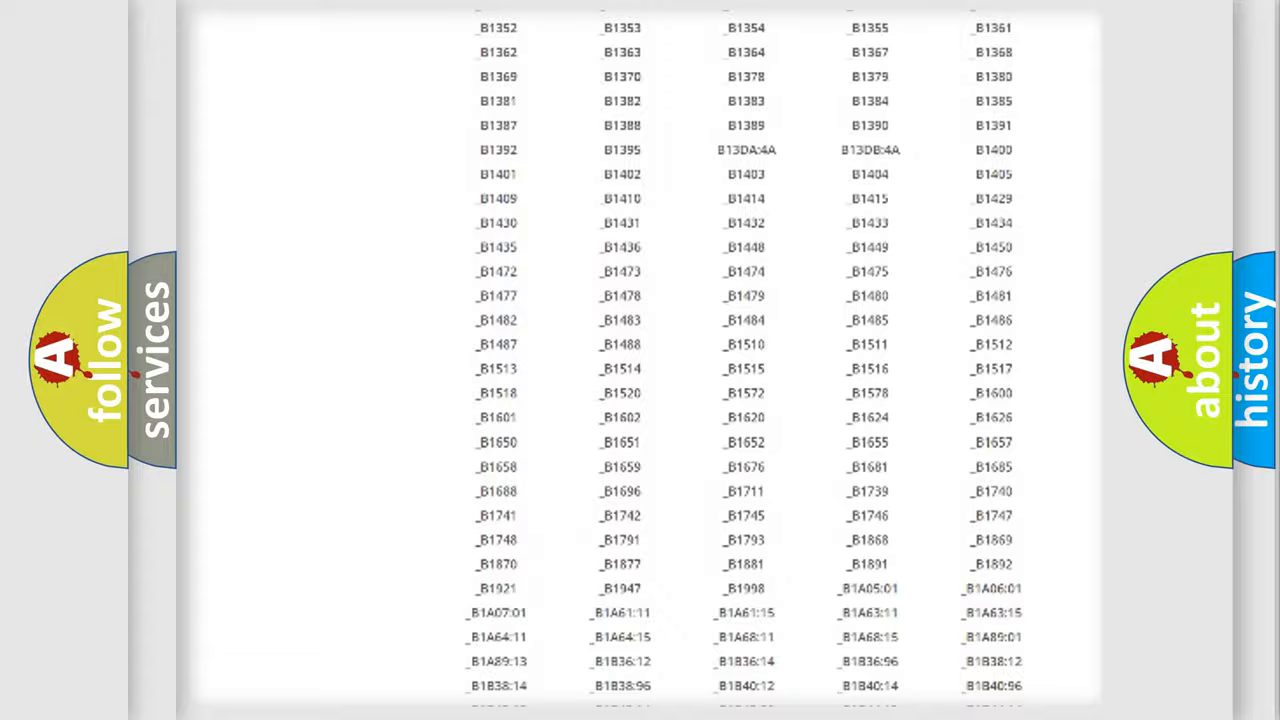